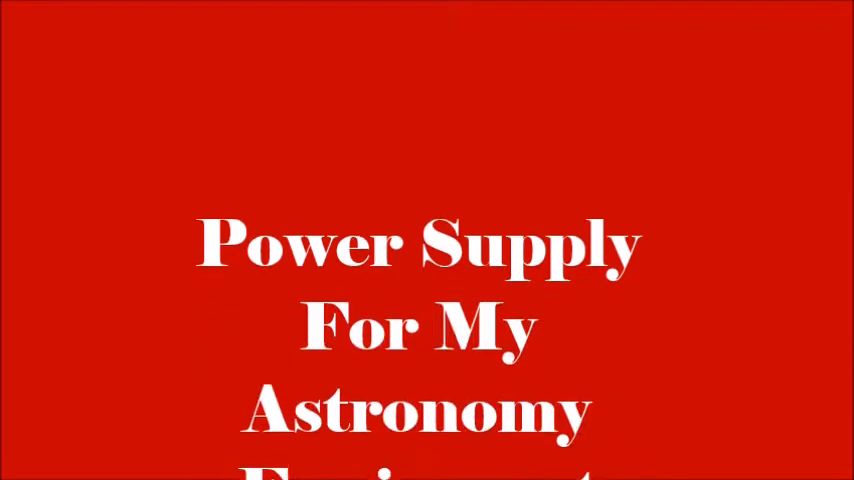
{"action": "scroll", "scroll_direction": "down", "scroll_amount": 3}
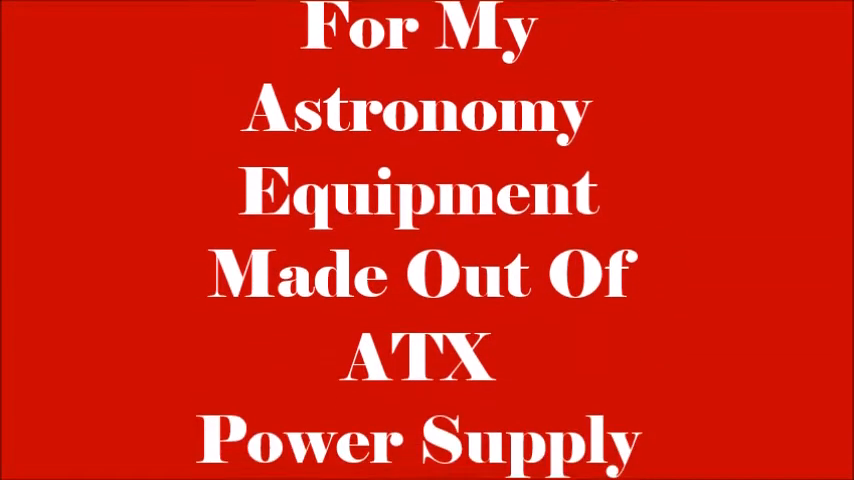